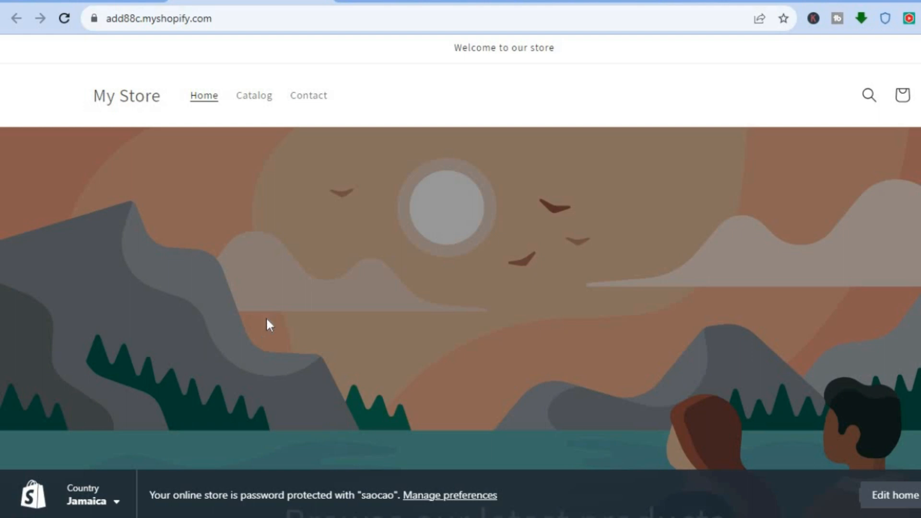
{"action": "mouse_move", "coordinate": [635, 56]}
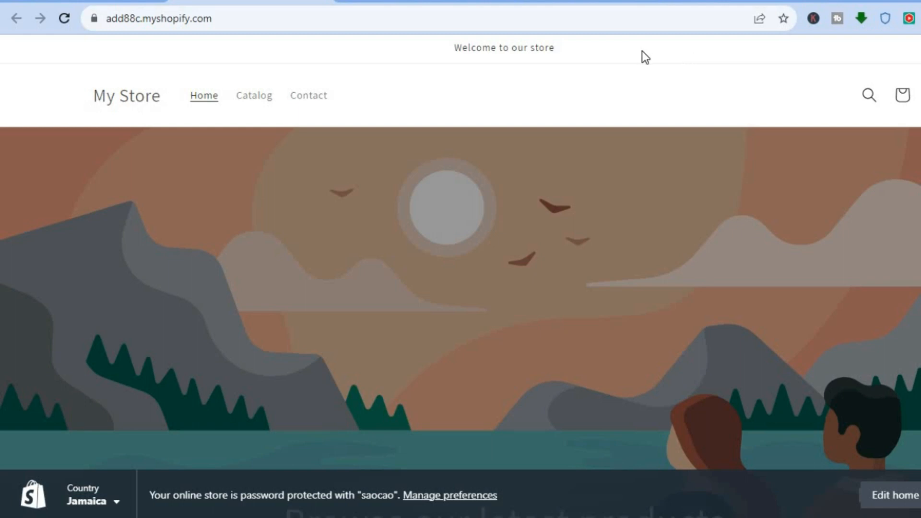
{"action": "mouse_move", "coordinate": [669, 46]}
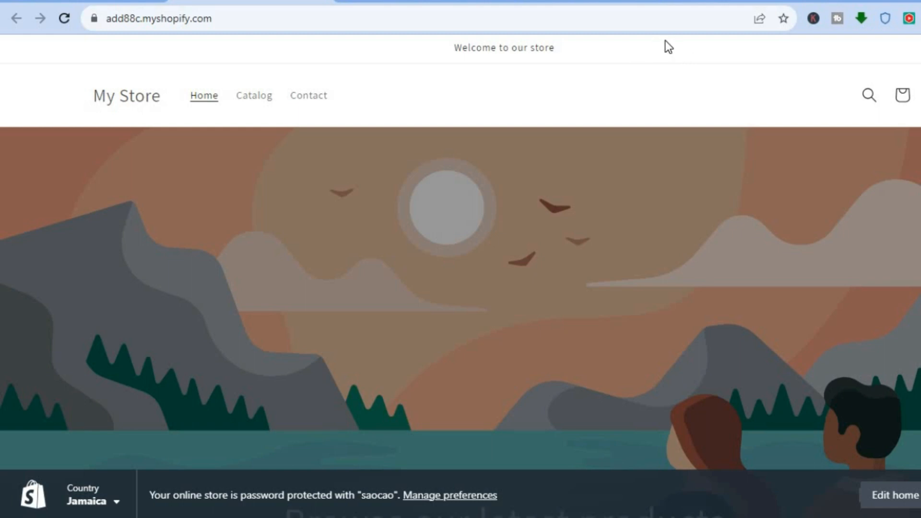
{"action": "mouse_move", "coordinate": [611, 62]}
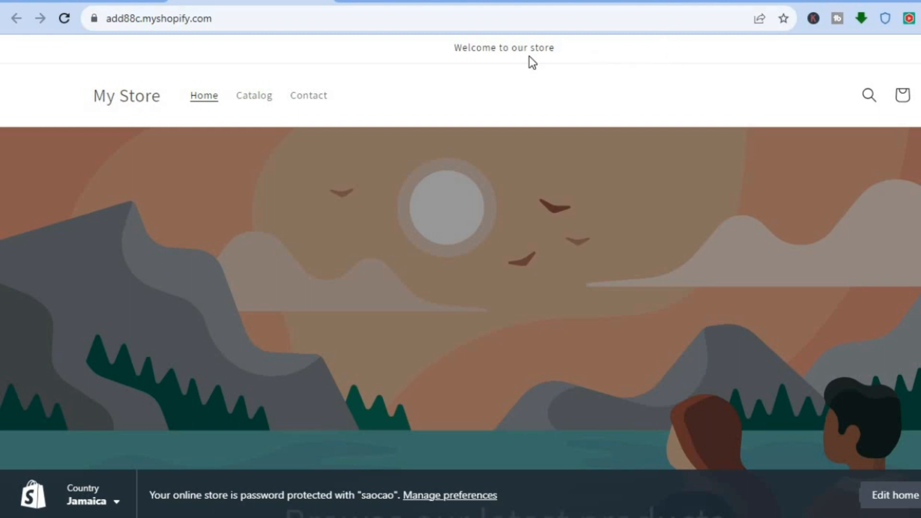
{"action": "mouse_move", "coordinate": [86, 6]}
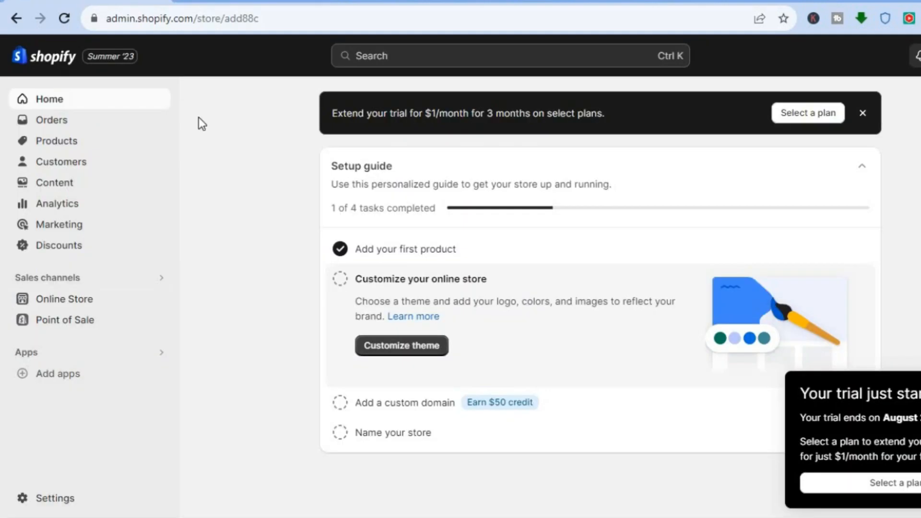
{"action": "mouse_move", "coordinate": [205, 133]}
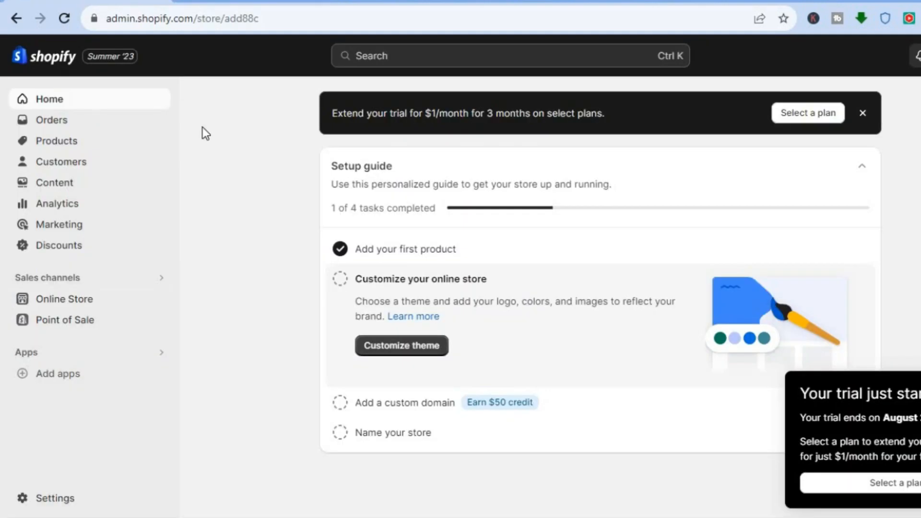
{"action": "mouse_move", "coordinate": [205, 271]}
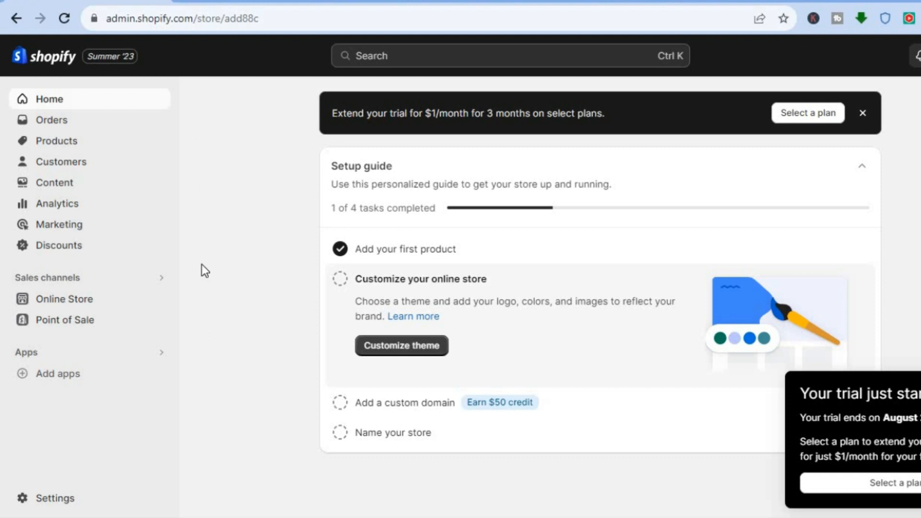
{"action": "mouse_move", "coordinate": [133, 303]}
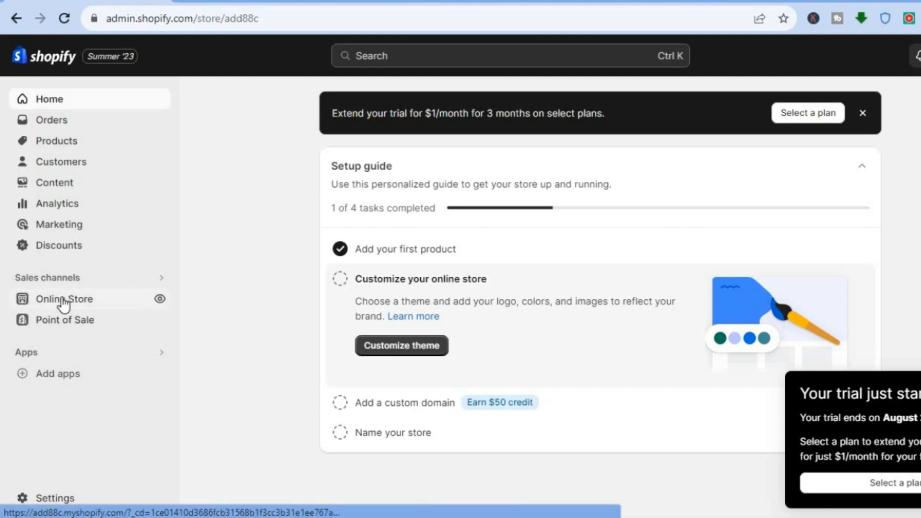
Go to Online Store in the admin sidebar to reach the Themes page
{"action": "left_click", "coordinate": [64, 298]}
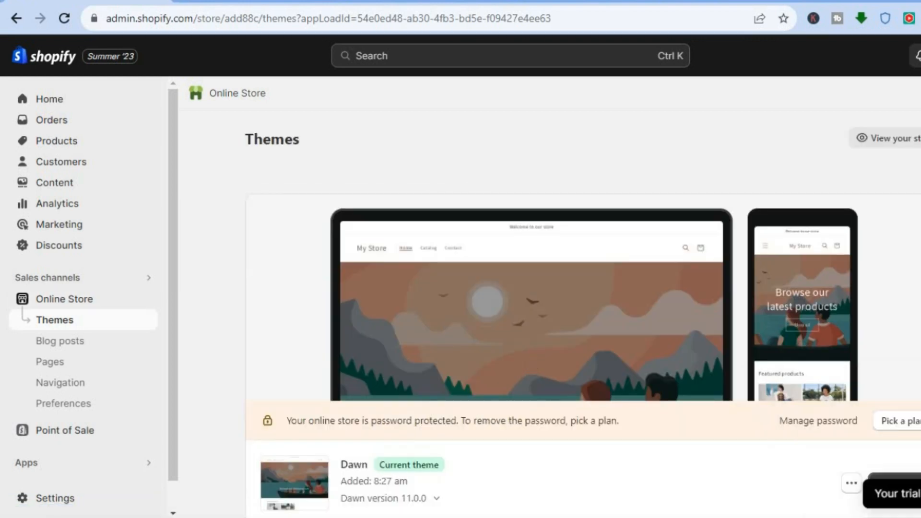
Customize the current Dawn theme to enter the theme editor
{"action": "scroll", "scroll_direction": "down", "scroll_amount": 3}
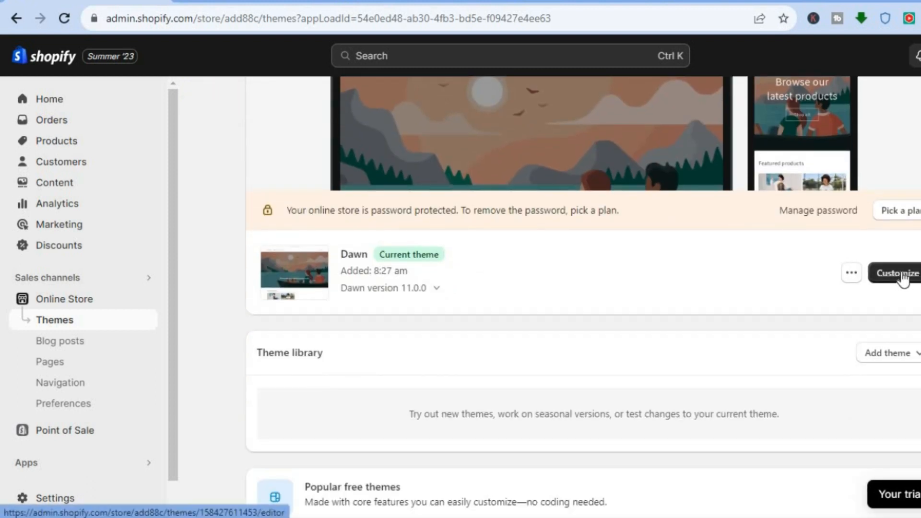
{"action": "left_click", "coordinate": [895, 272]}
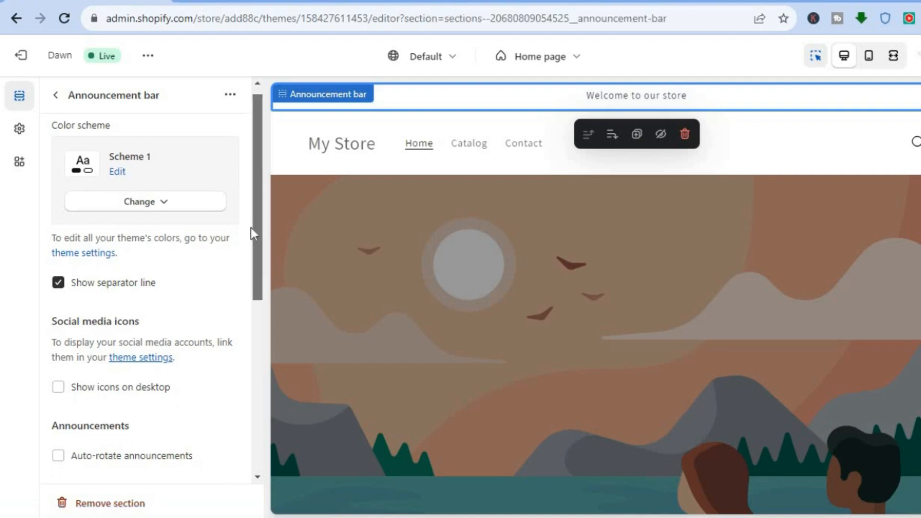
Enable 'Show icons on desktop' in the Announcement bar section settings
{"action": "scroll", "scroll_direction": "down", "scroll_amount": 3}
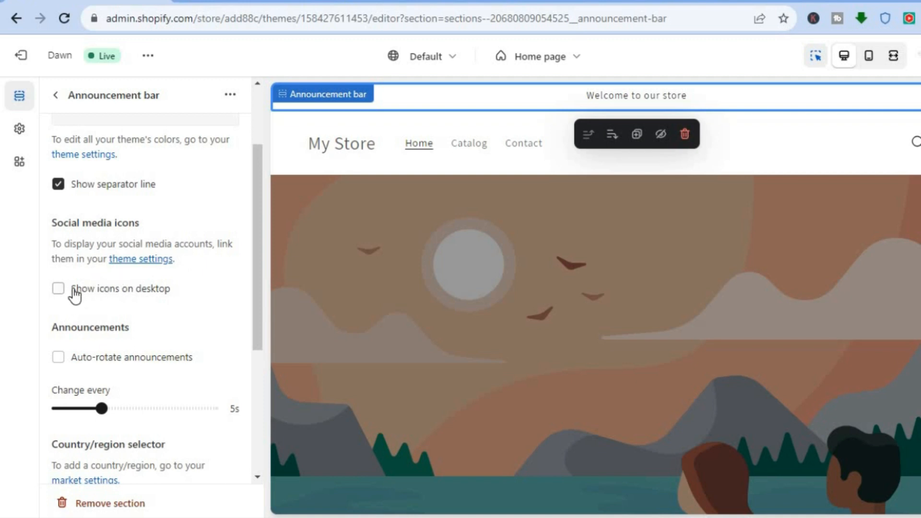
{"action": "left_click", "coordinate": [57, 289]}
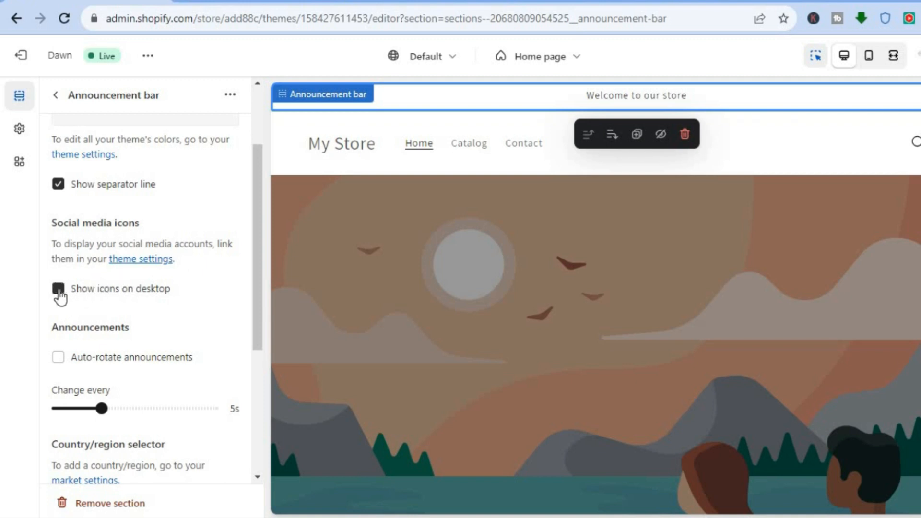
{"action": "left_click", "coordinate": [58, 289]}
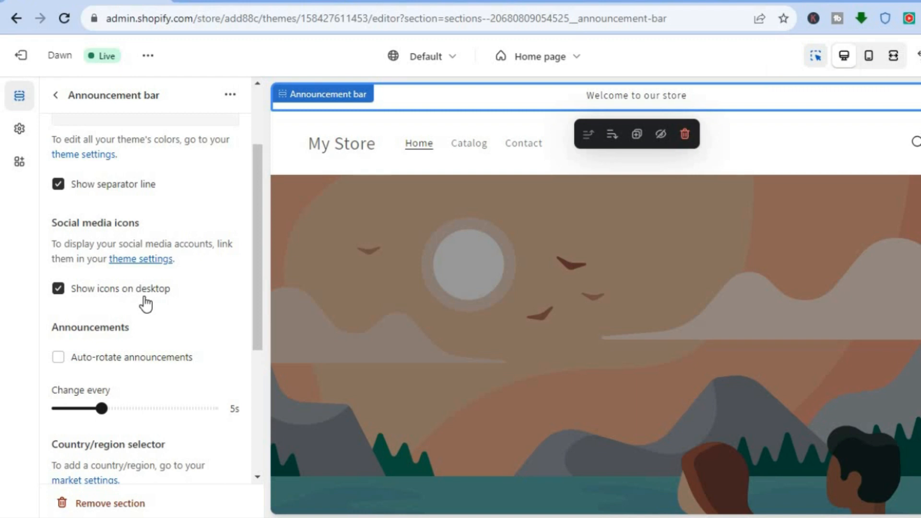
{"action": "scroll", "scroll_direction": "down", "scroll_amount": 3}
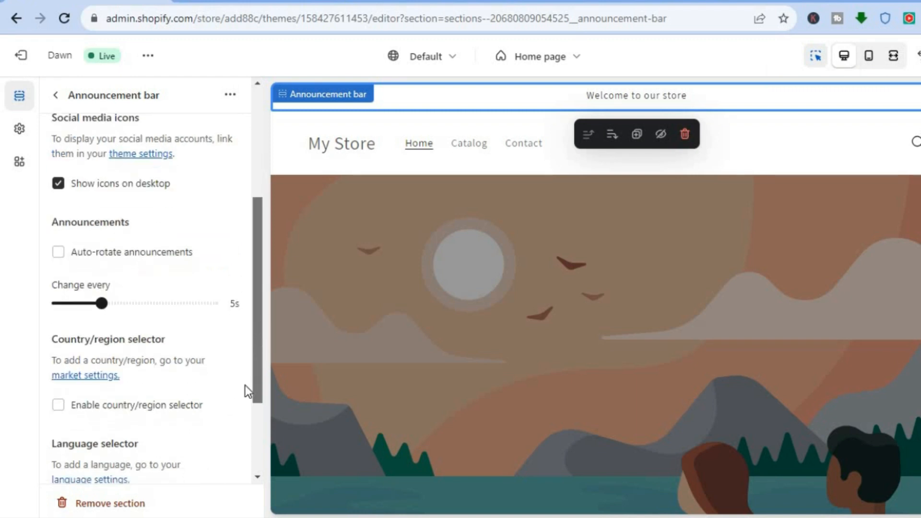
{"action": "scroll", "scroll_direction": "down", "scroll_amount": 3}
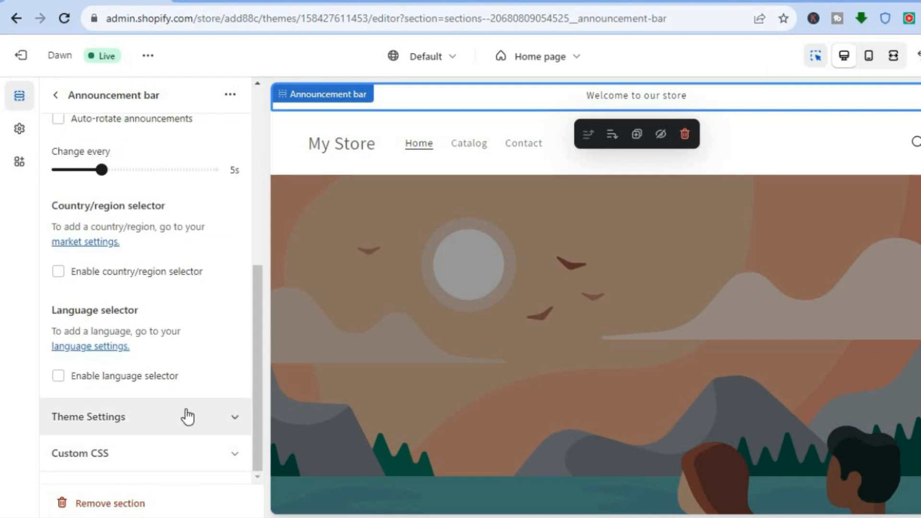
{"action": "mouse_move", "coordinate": [195, 423]}
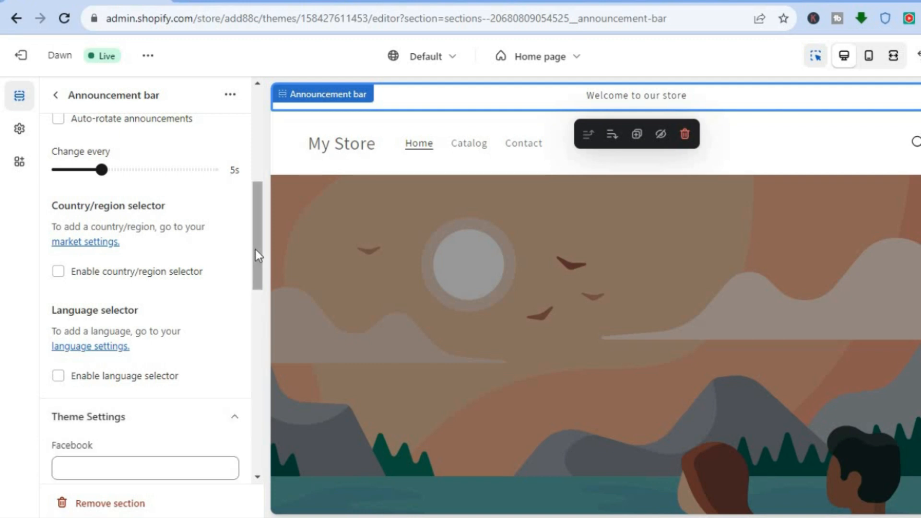
Scroll the Theme Settings panel to reveal the Facebook, Instagram and YouTube link fields
{"action": "scroll", "scroll_direction": "down", "scroll_amount": 3}
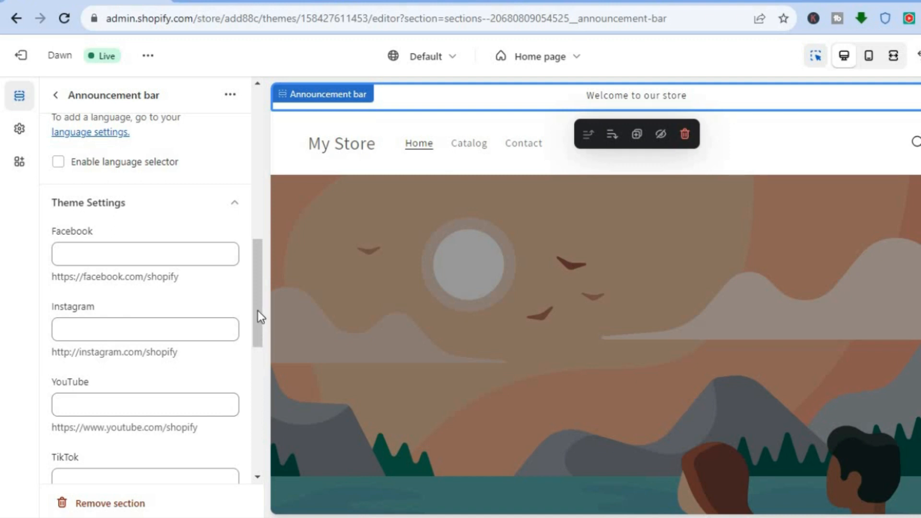
{"action": "scroll", "scroll_direction": "down", "scroll_amount": 3}
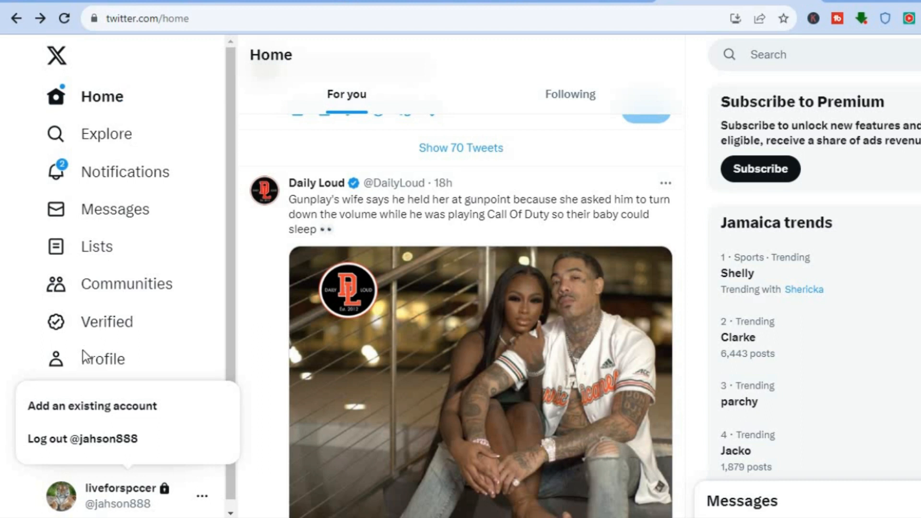
Go to the account's own X profile page and copy its URL from the address bar
{"action": "left_click", "coordinate": [103, 359]}
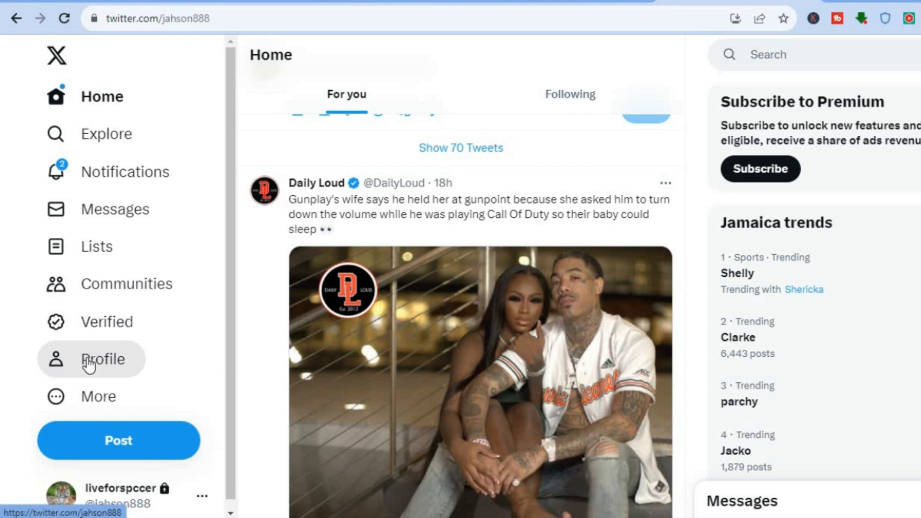
{"action": "left_click", "coordinate": [104, 359]}
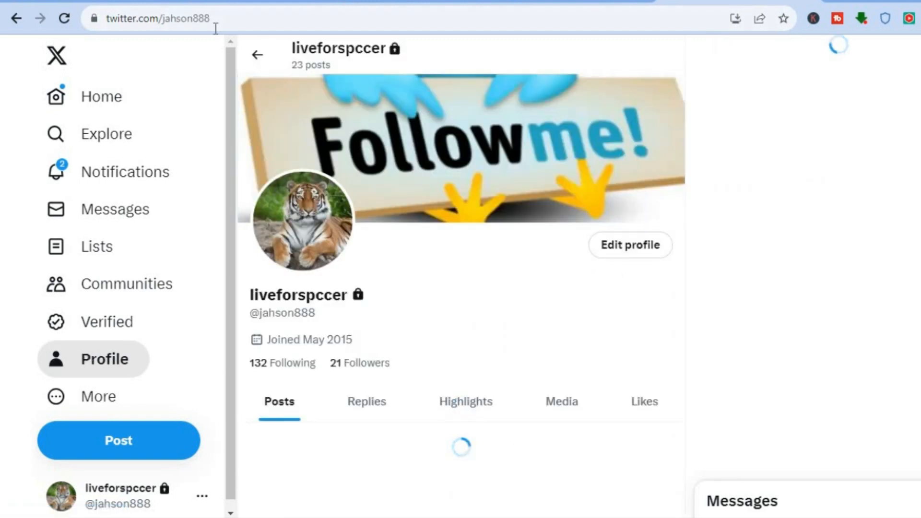
{"action": "right_click", "coordinate": [156, 18]}
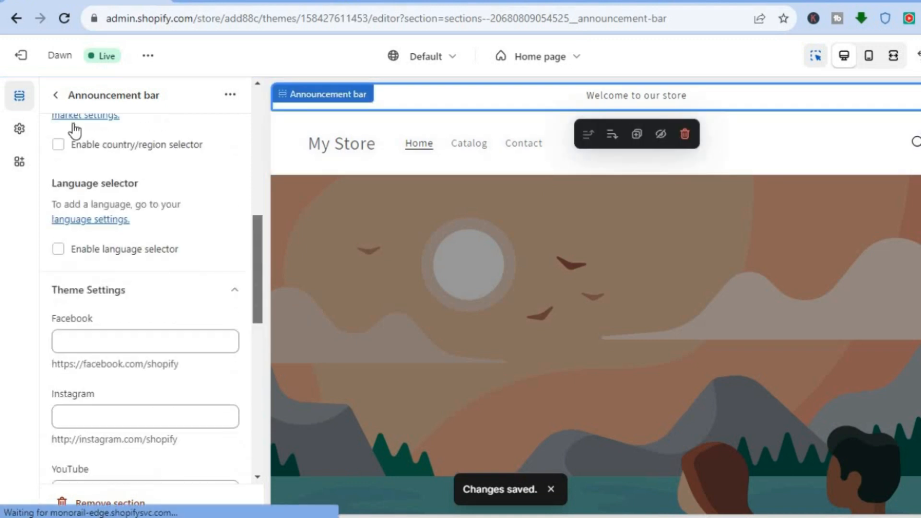
{"action": "mouse_move", "coordinate": [20, 56]}
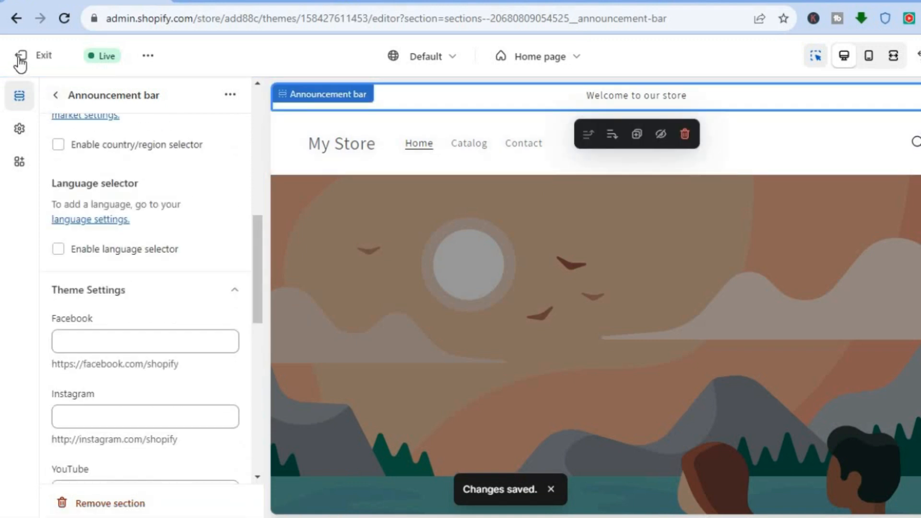
View the refreshed storefront and follow the announcement bar's Twitter icon to the profile
{"action": "left_click", "coordinate": [36, 56]}
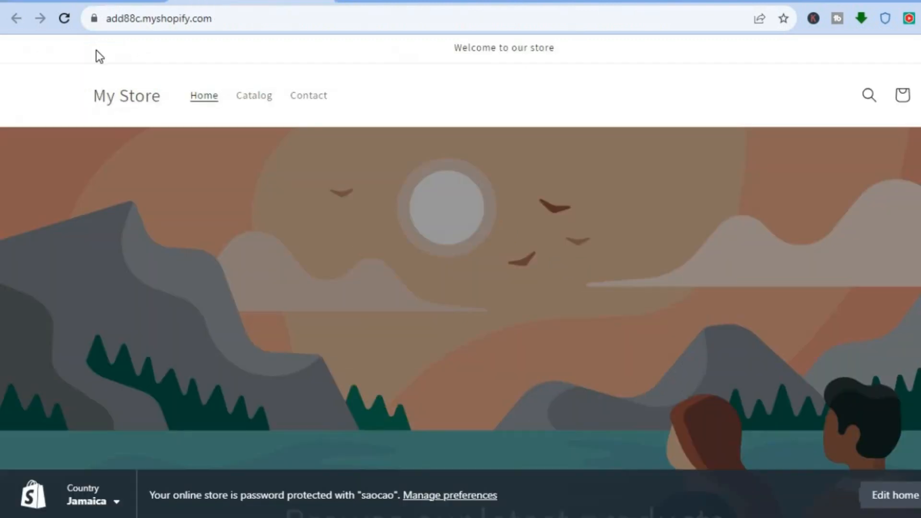
{"action": "left_click", "coordinate": [64, 18]}
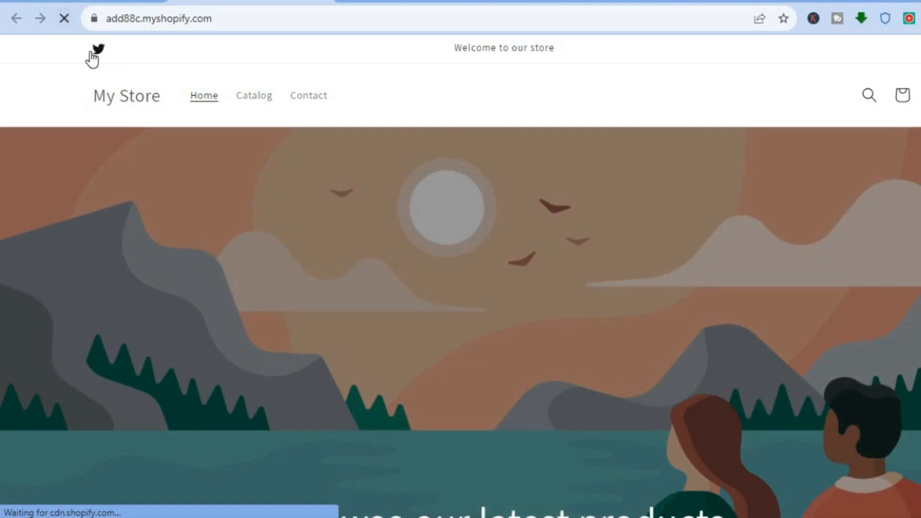
{"action": "mouse_move", "coordinate": [94, 52]}
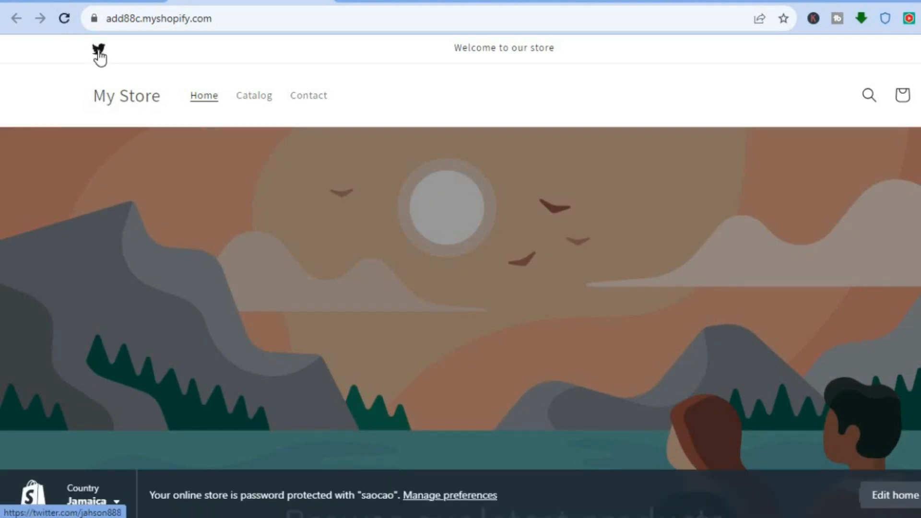
{"action": "left_click", "coordinate": [98, 48]}
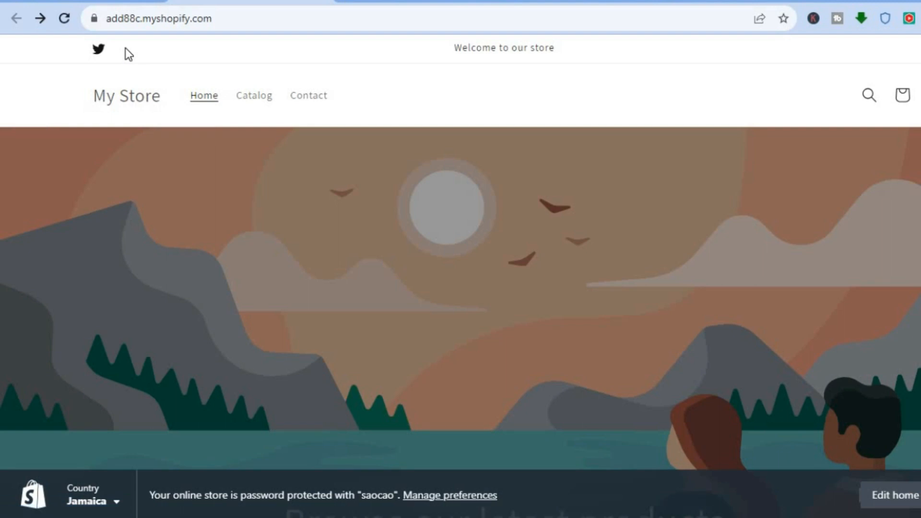
{"action": "mouse_move", "coordinate": [151, 68]}
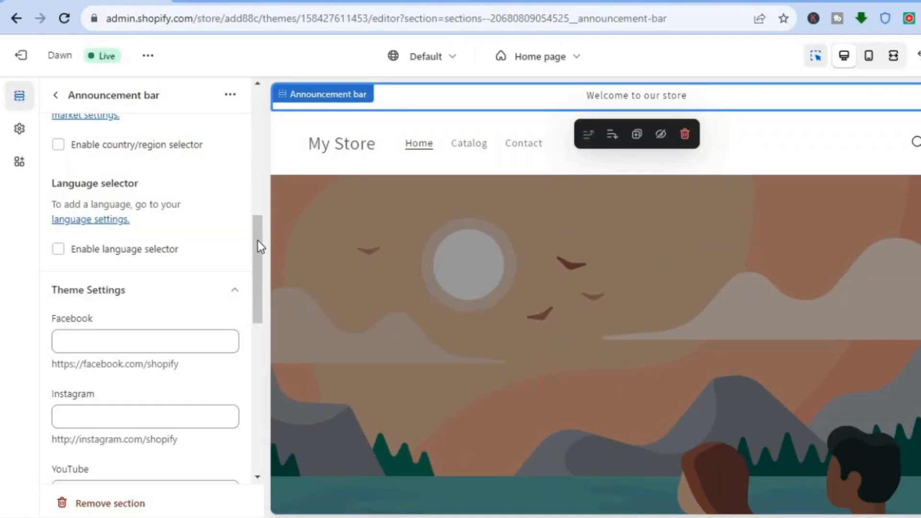
Scroll the theme editor's social fields to Pinterest, Snapchat, Tumblr and Vimeo
{"action": "scroll", "scroll_direction": "down", "scroll_amount": 3}
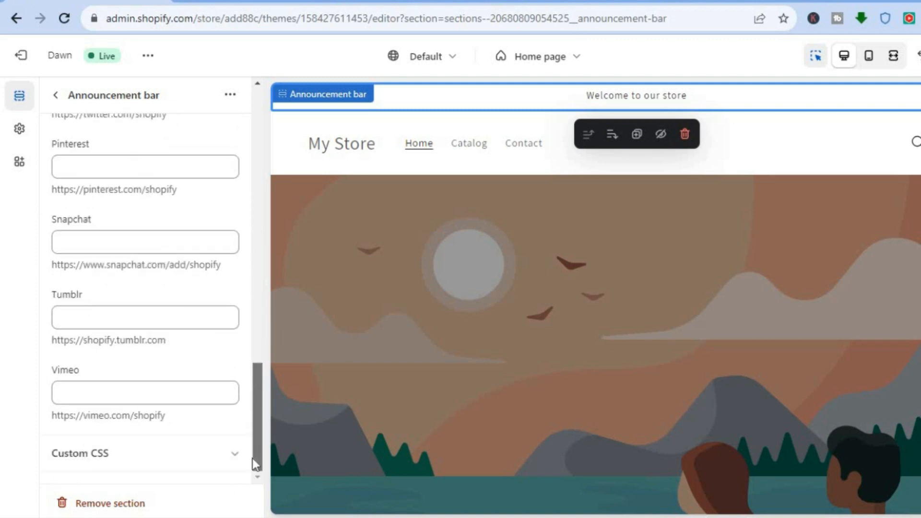